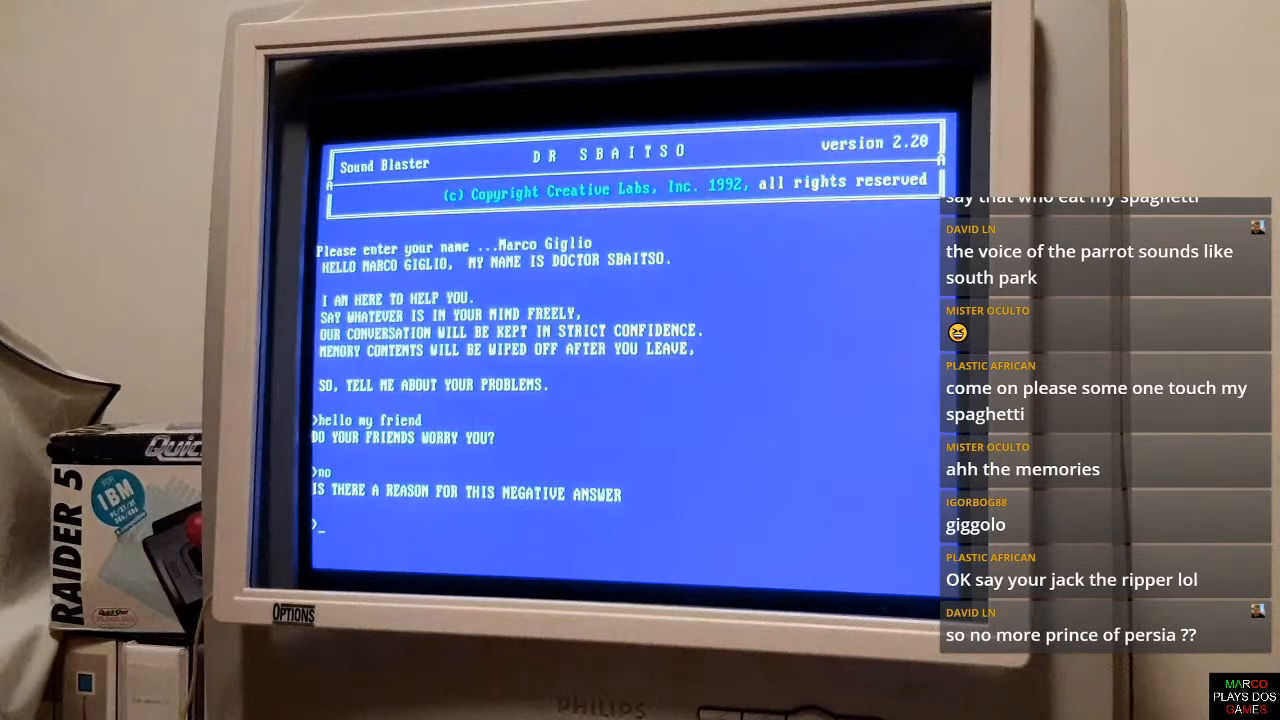
pyautogui.write('fuck you')
pyautogui.write('46')
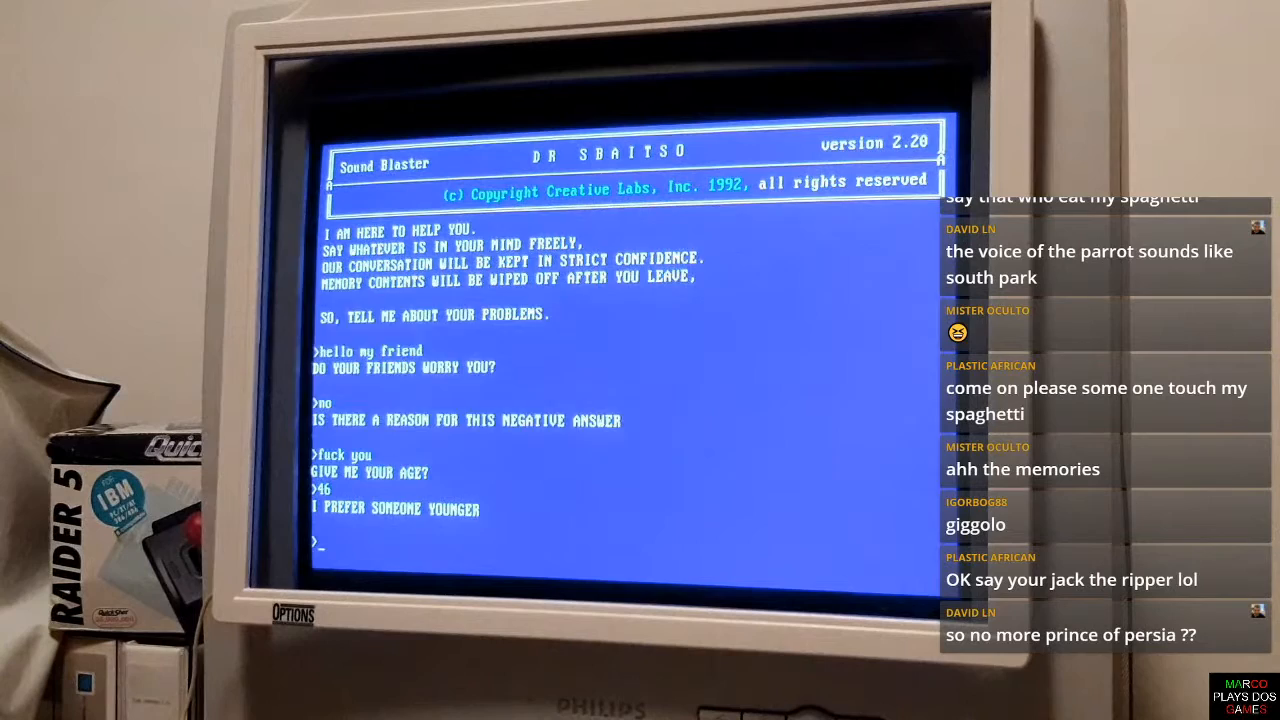
pyautogui.write('13')
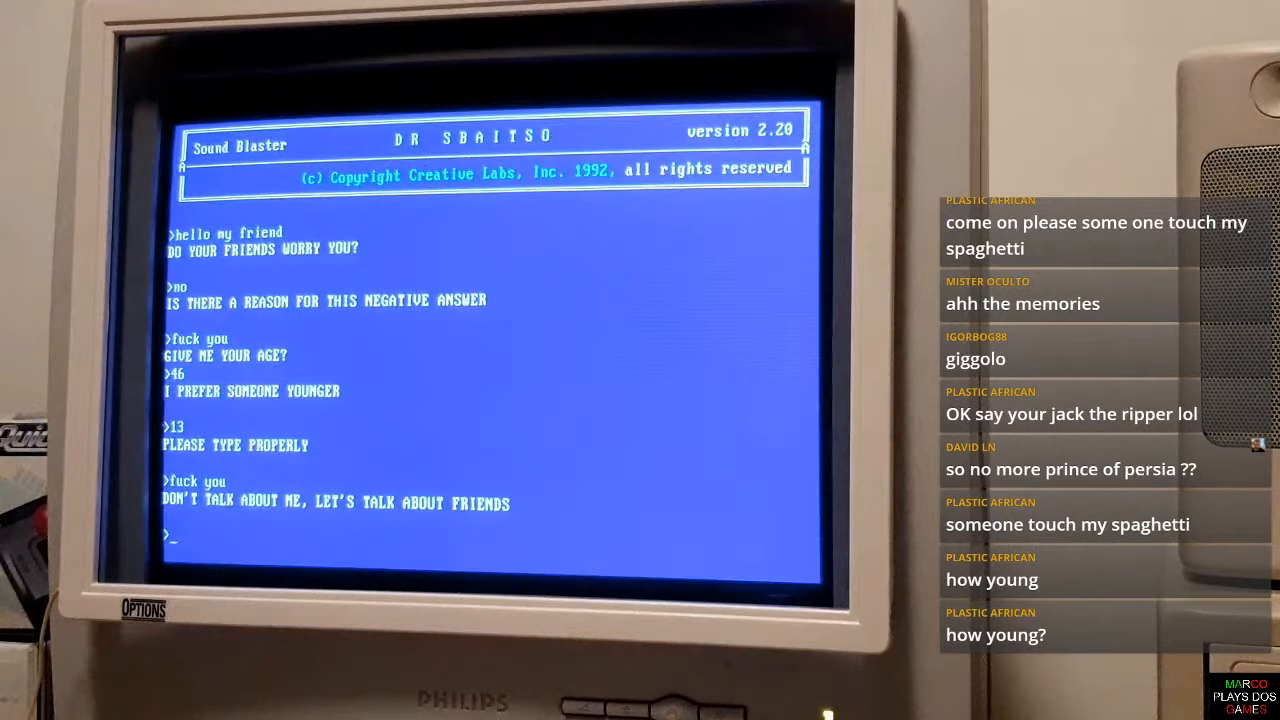
pyautogui.write('how old are you?')
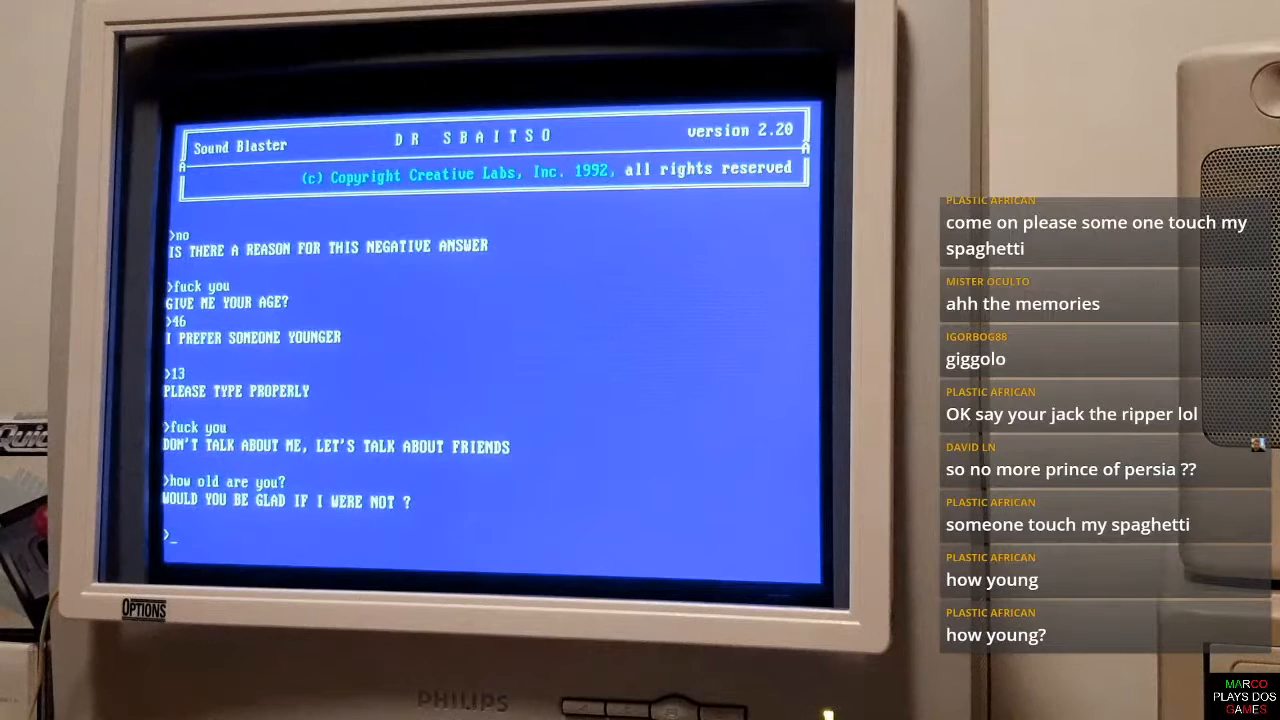
pyautogui.write('give me your age')
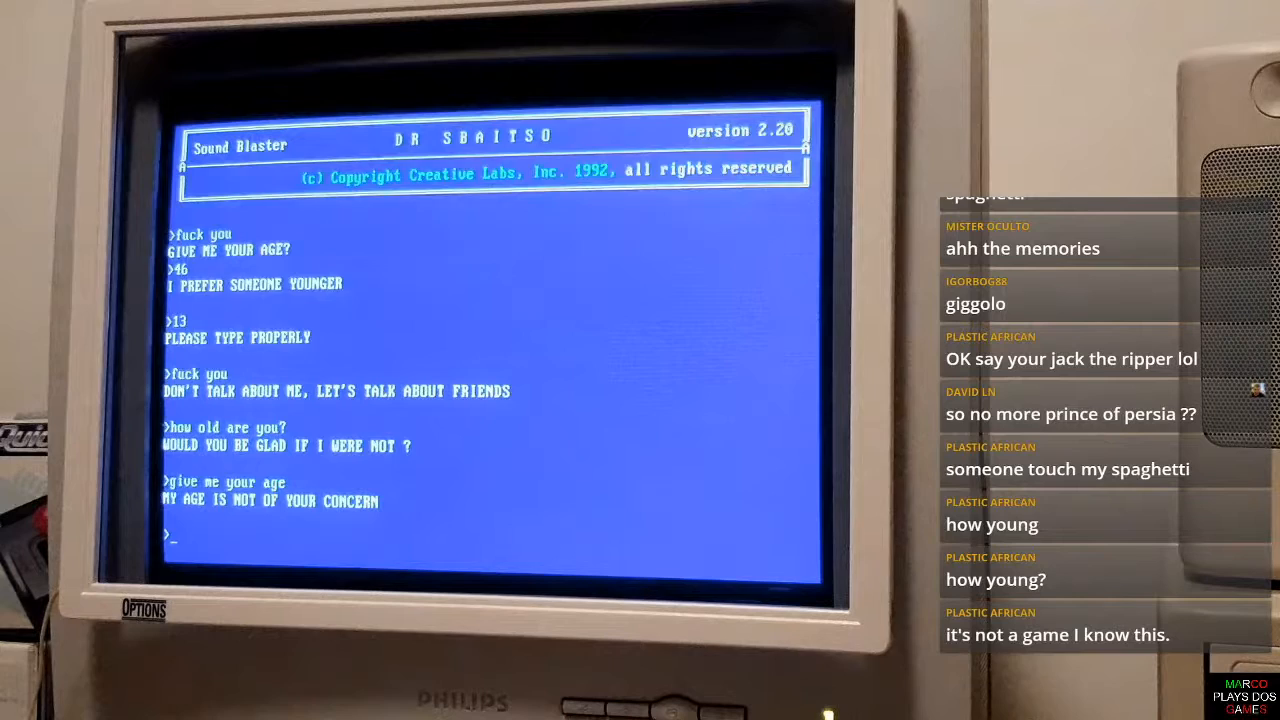
pyautogui.write('tell me the secret of life')
pyautogui.write('games')
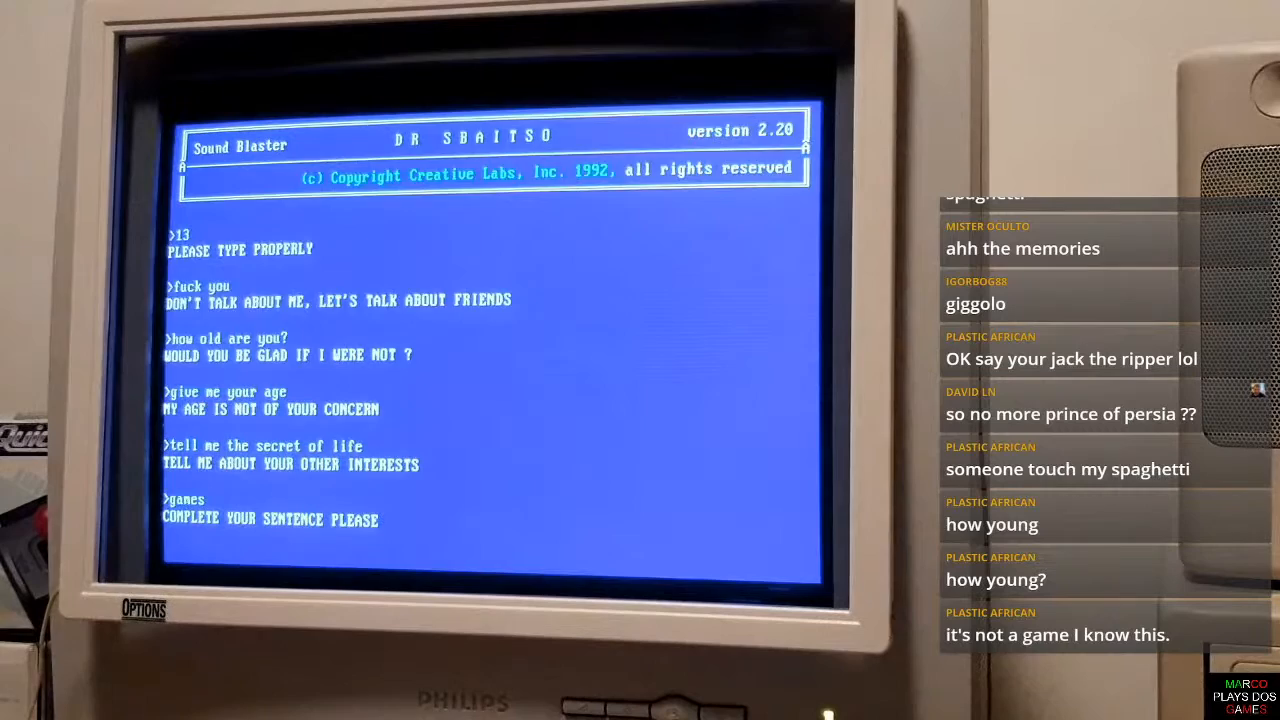
pyautogui.write('fuck off')
pyautogui.write('i love you')
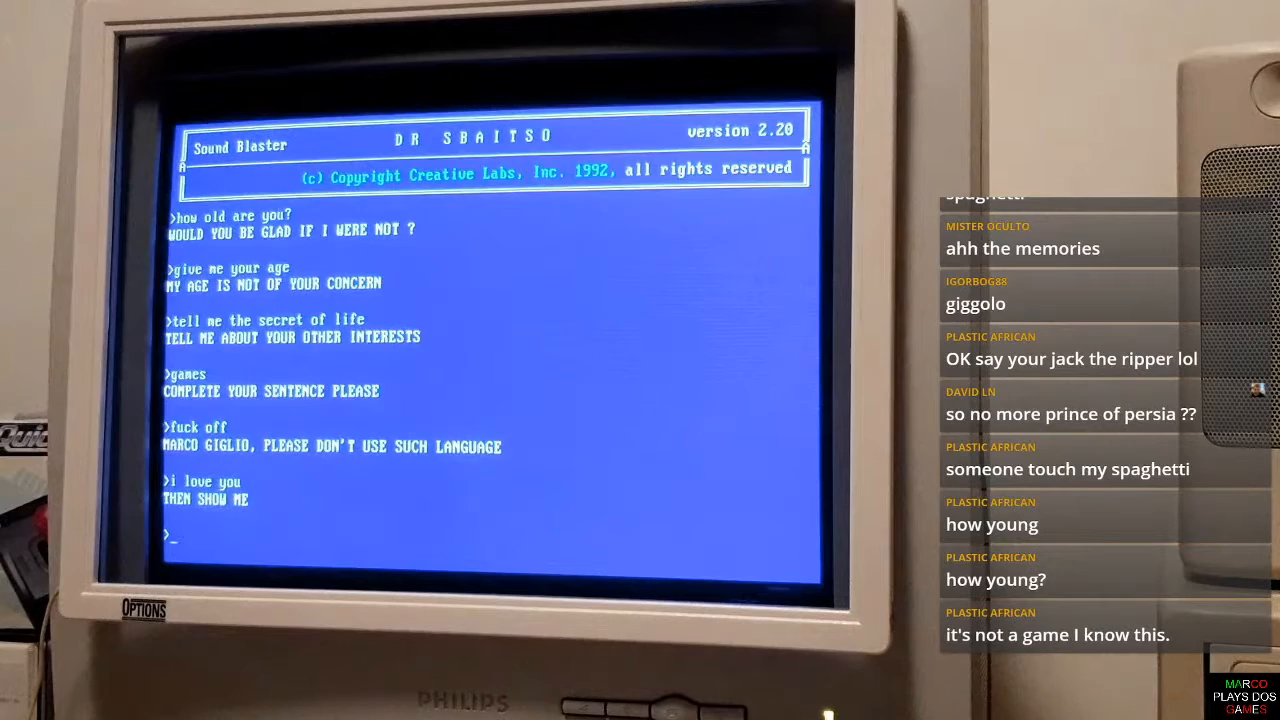
pyautogui.write('i want to')
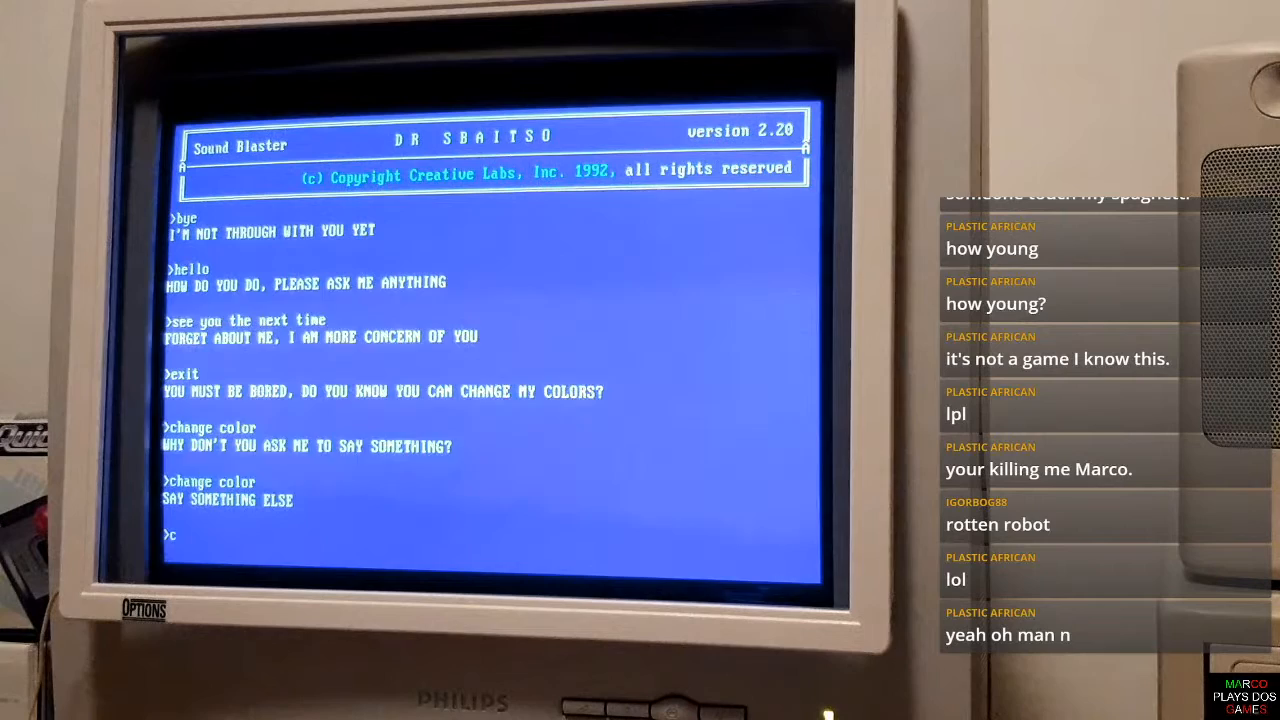
pyautogui.write('change color to red')
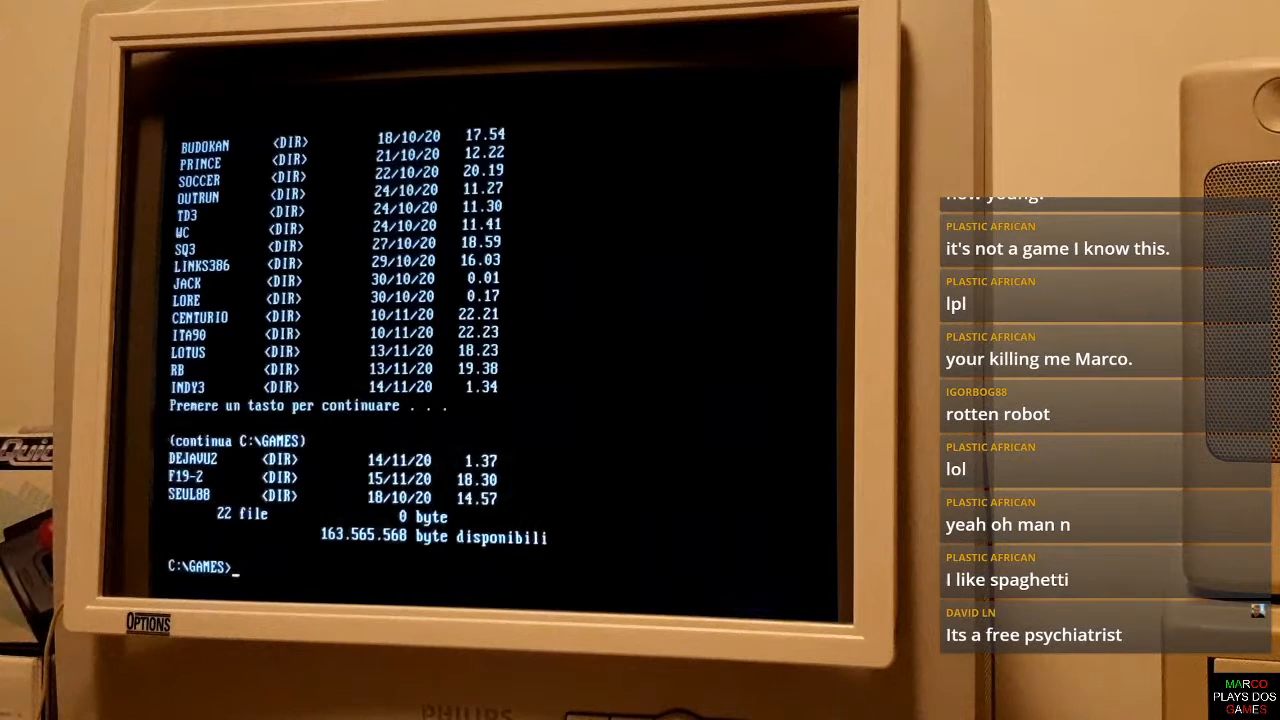
pyautogui.write('cd sq3')
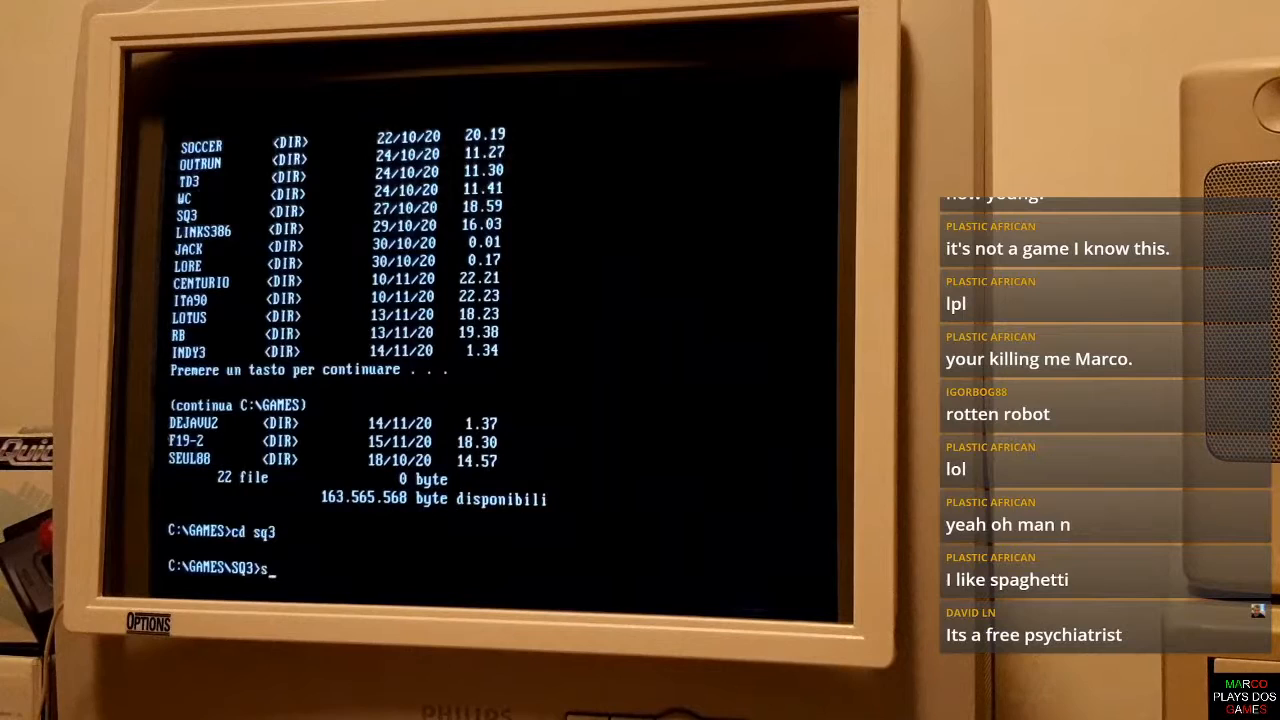